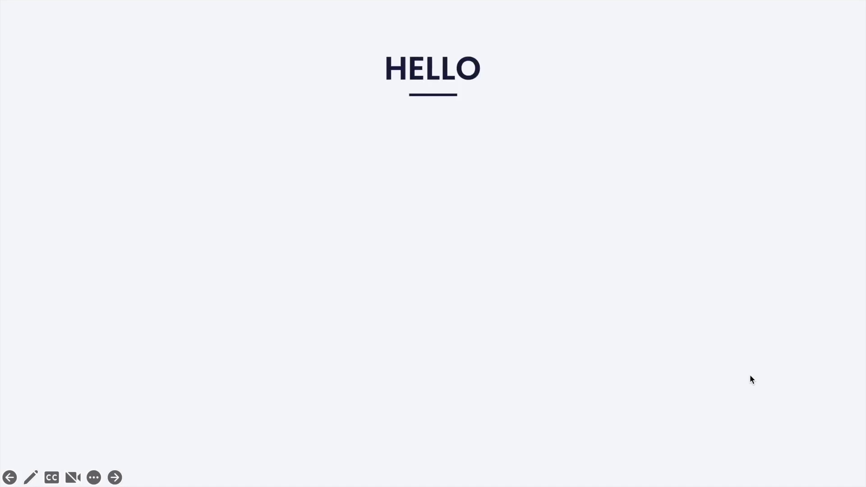
pyautogui.click(114, 478)
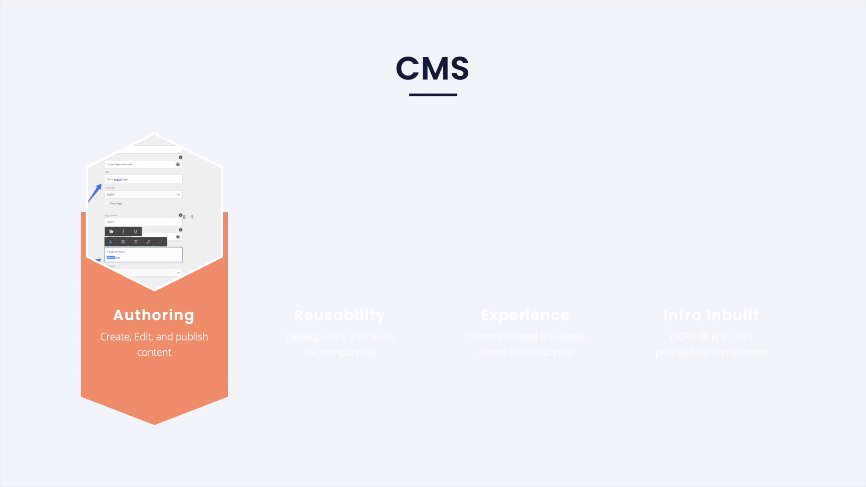